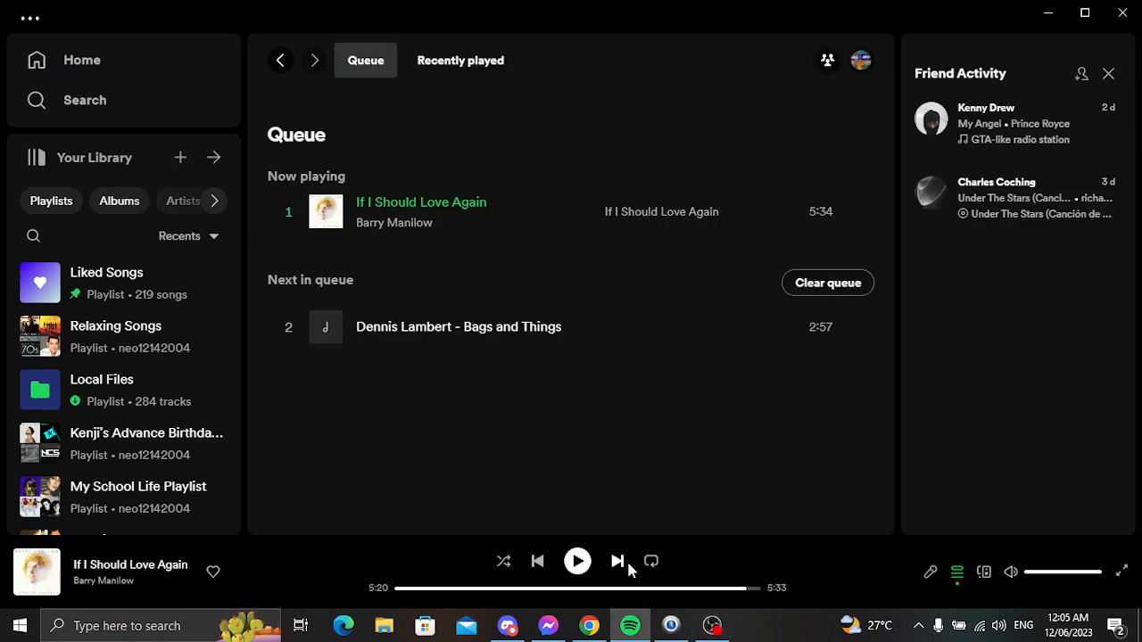
pyautogui.moveTo(617, 561)
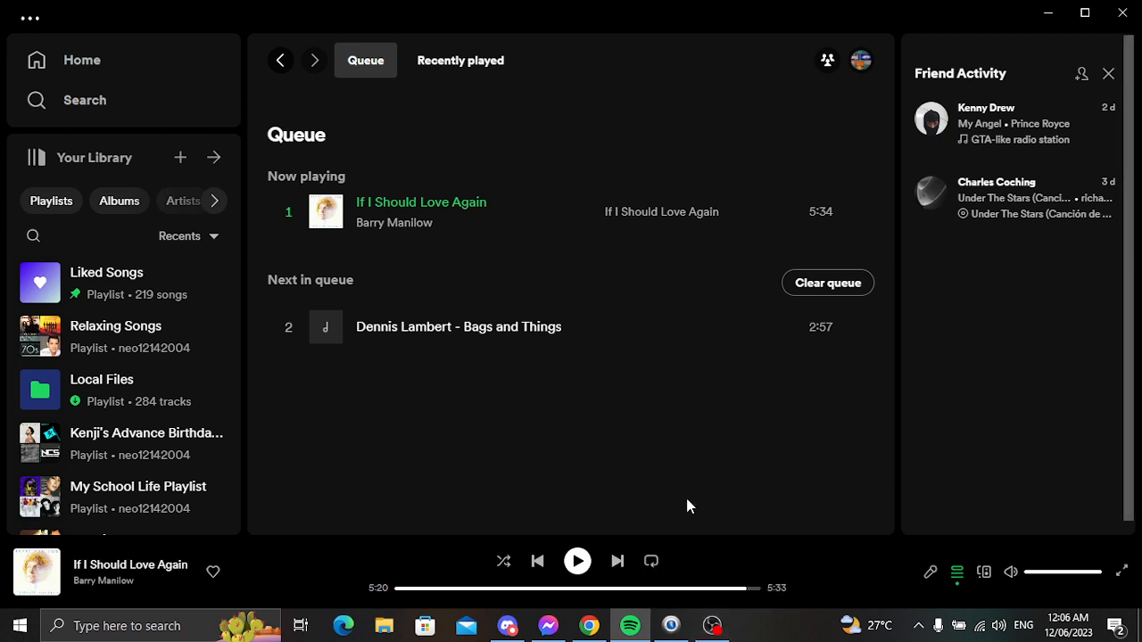
pyautogui.moveTo(618, 561)
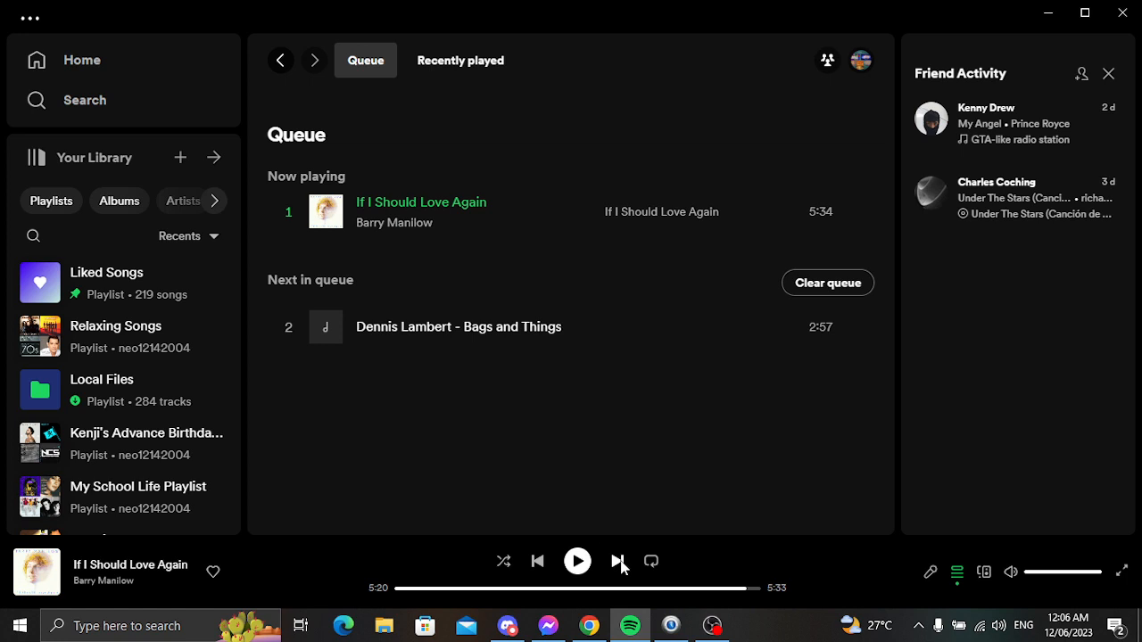
# Skip forward to the next queued song, Dennis Lambert's 'Bags and Things', and let it play.
pyautogui.click(618, 561)
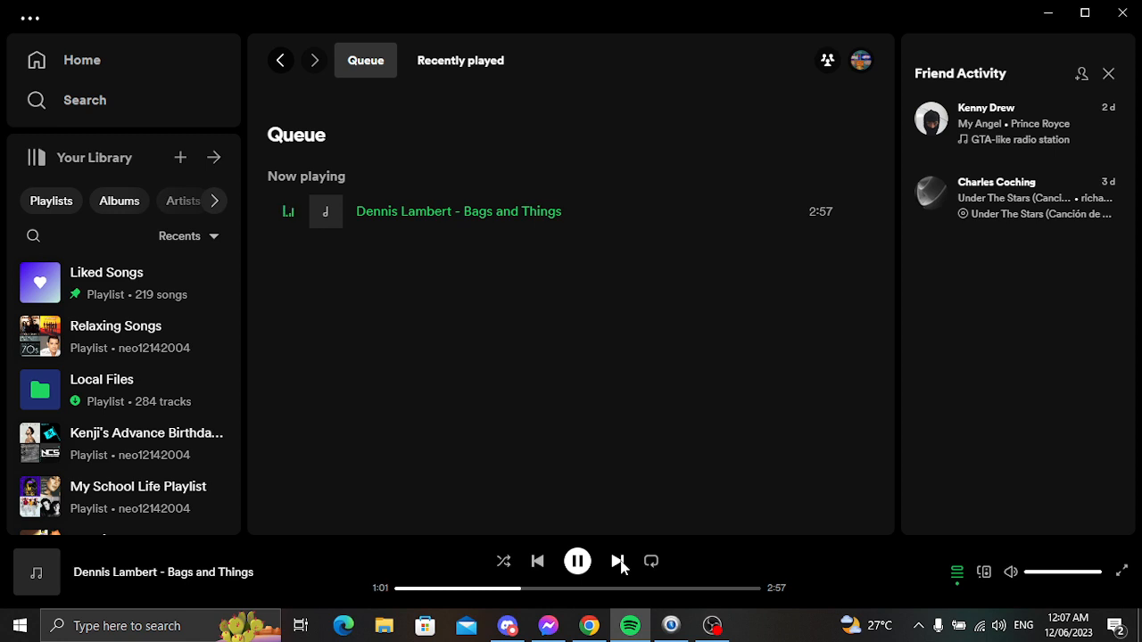
pyautogui.moveTo(712, 573)
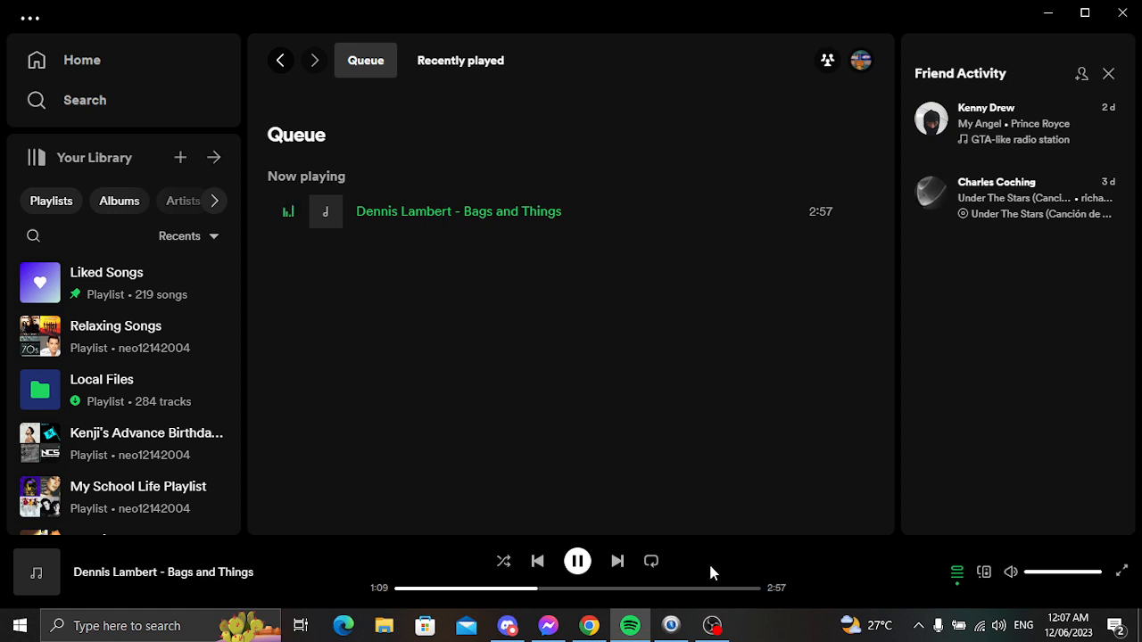
pyautogui.click(711, 625)
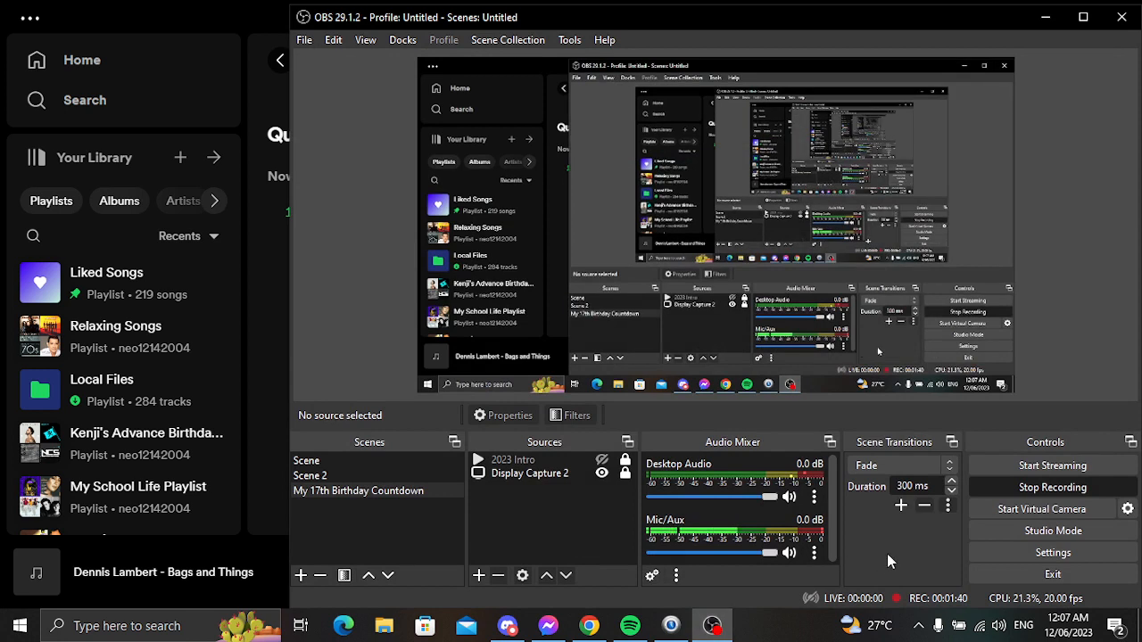